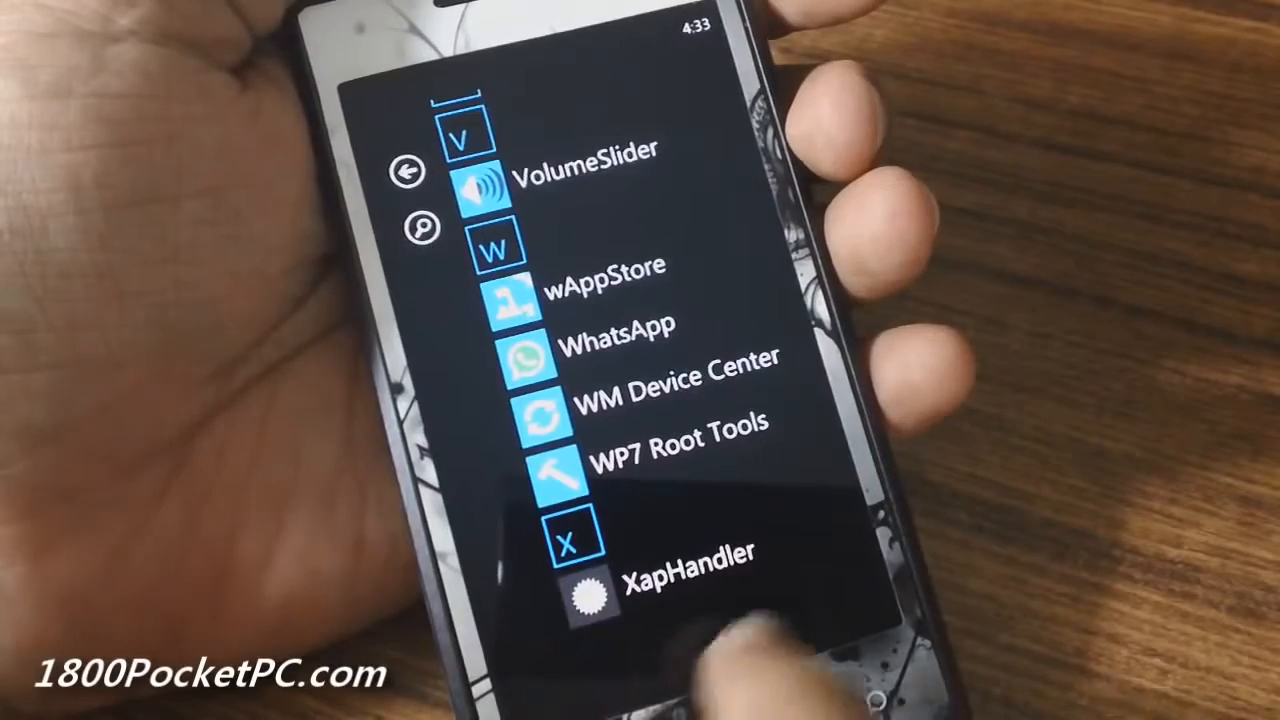
# Step: Check the app list for XapHandler and open the personal Mail inbox
pyautogui.click(586, 595)
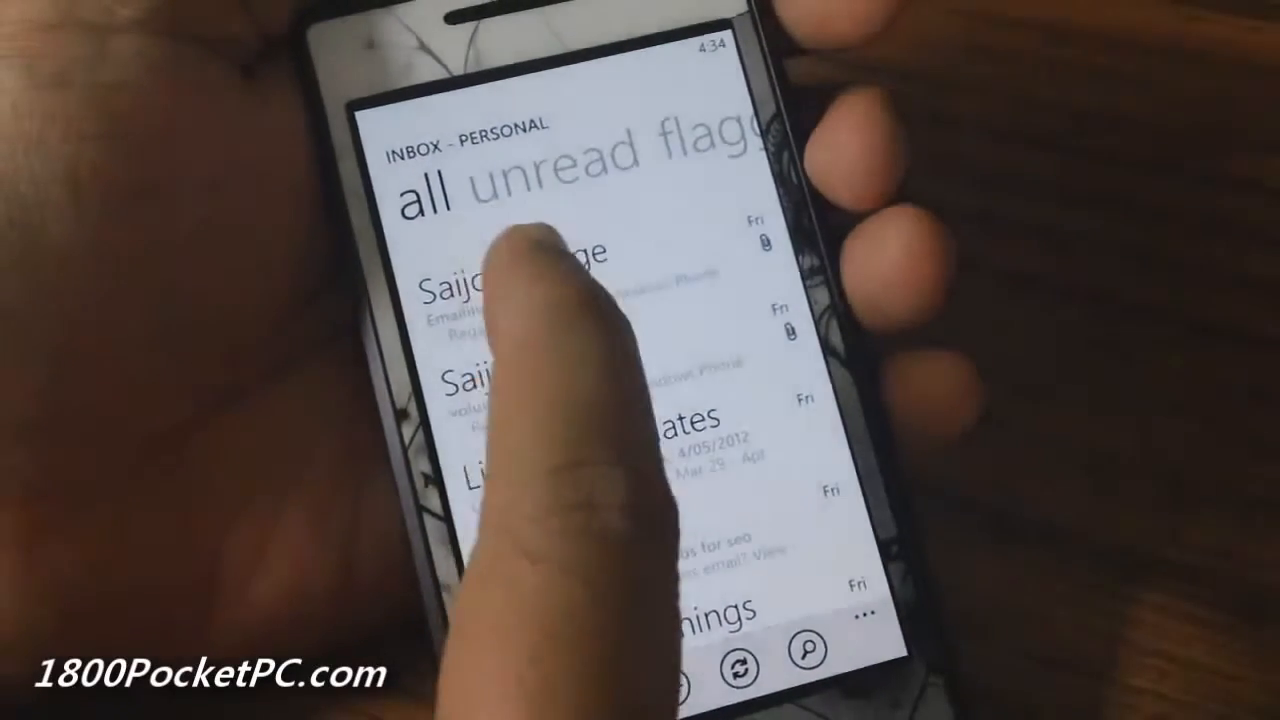
# Step: Clean-install the Developed Down Under XAP from the email and find it in the app list
pyautogui.click(500, 280)
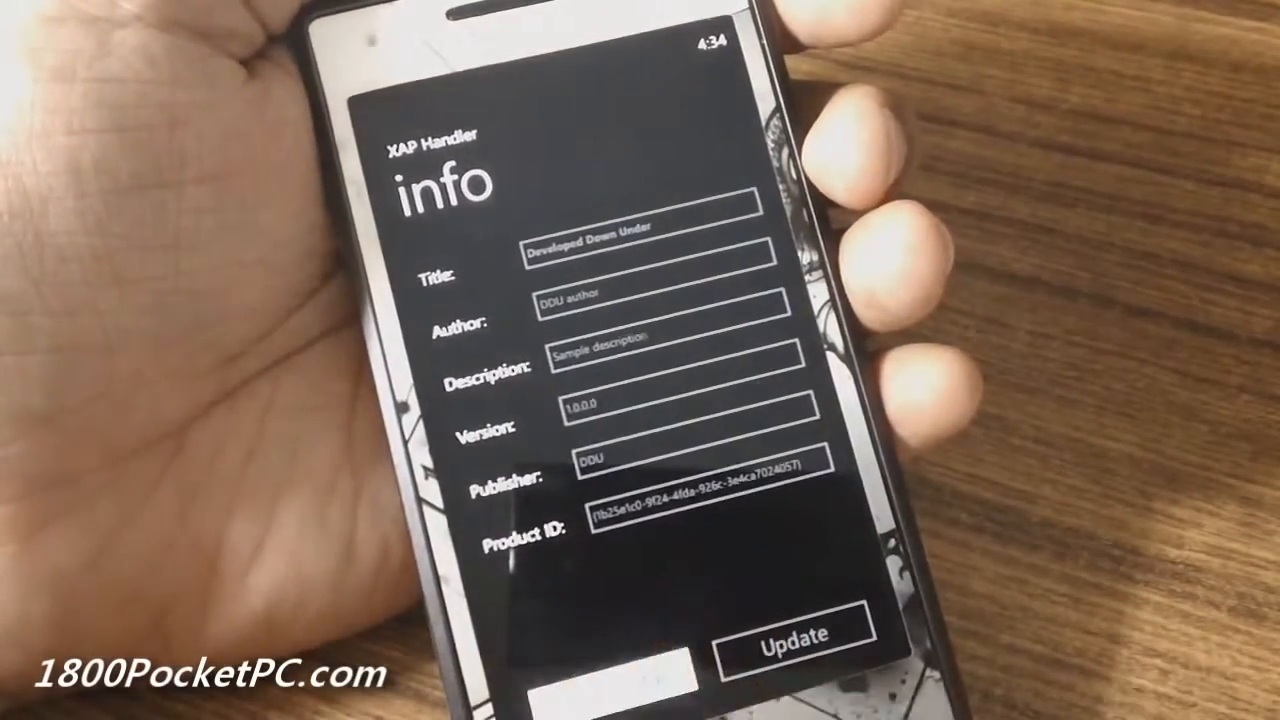
pyautogui.click(789, 636)
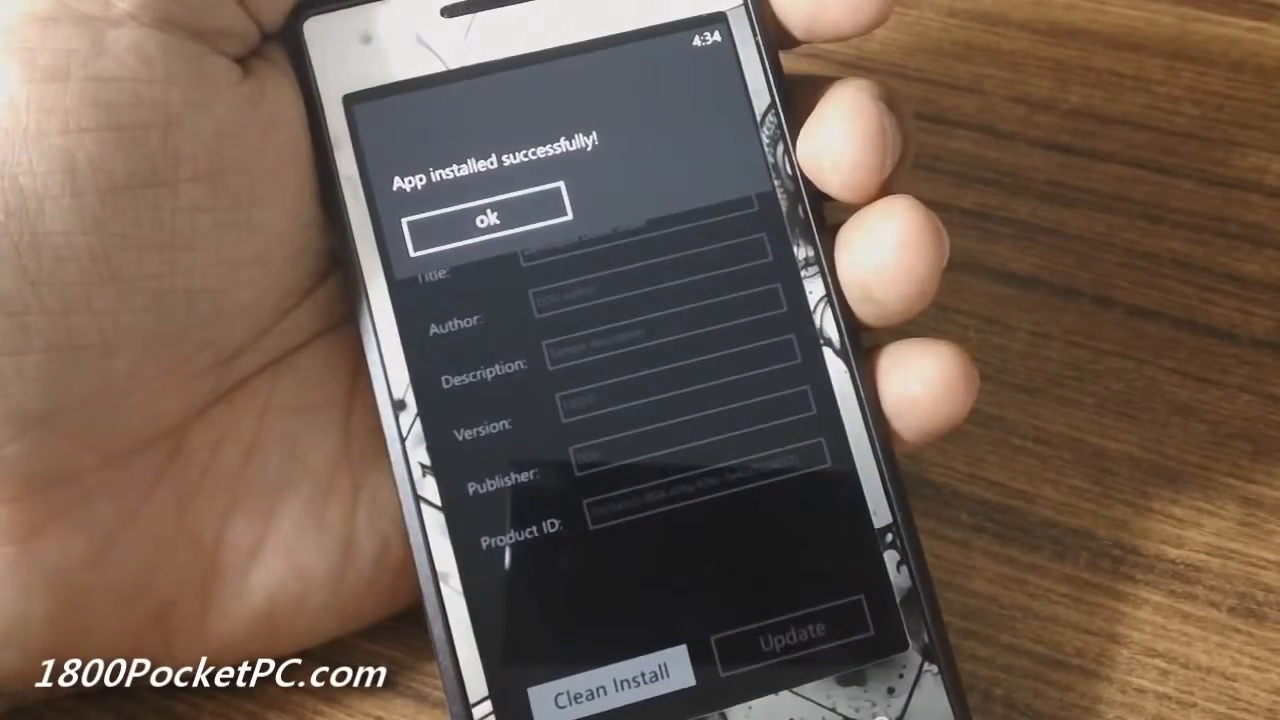
pyautogui.click(508, 217)
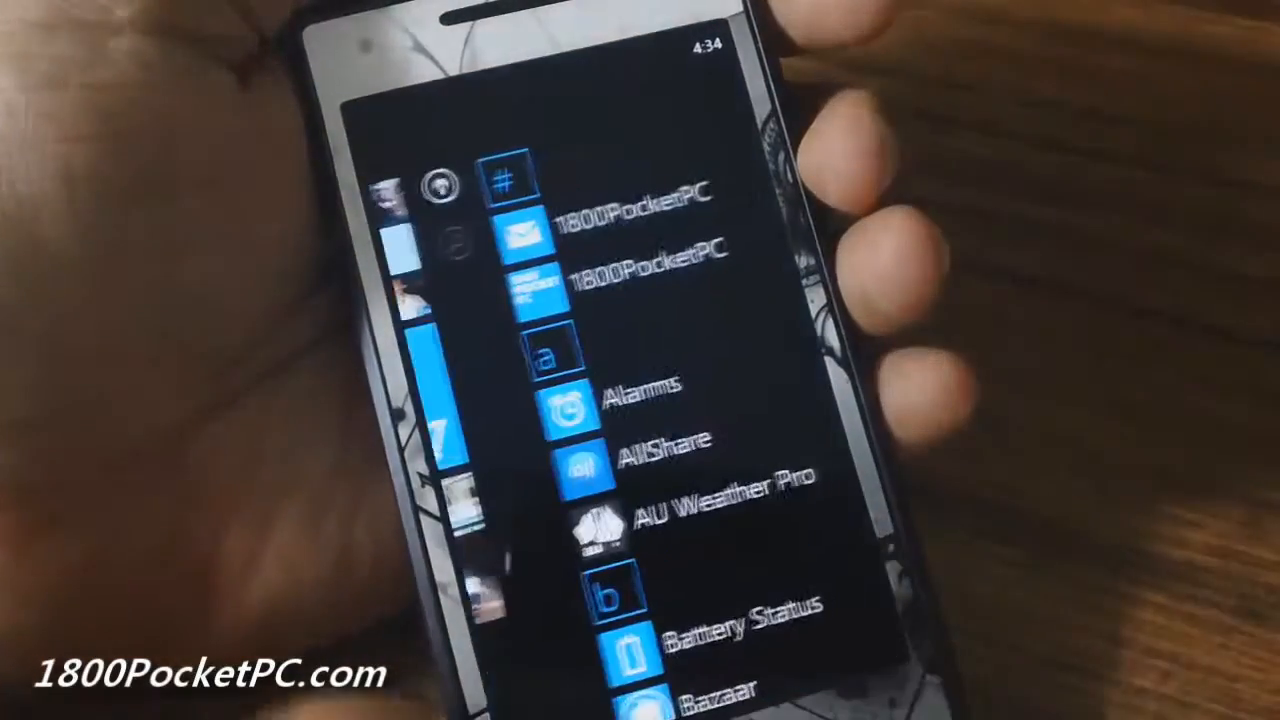
pyautogui.scroll(-3)
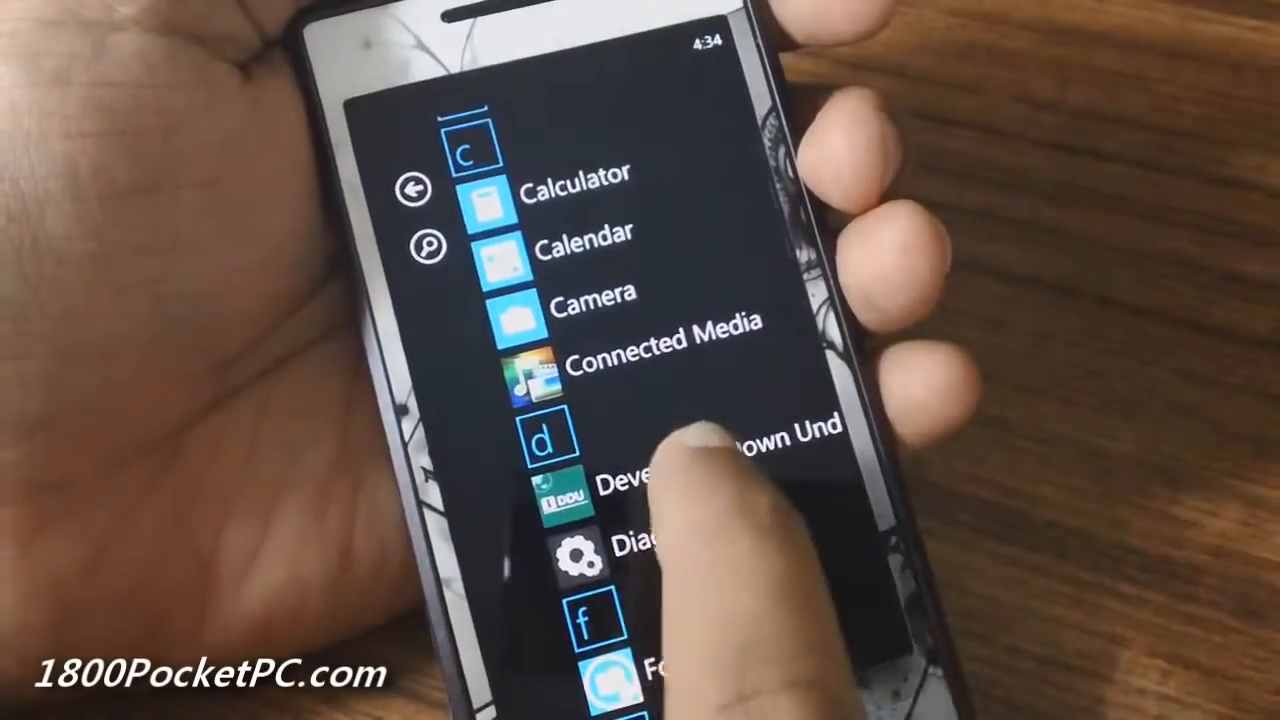